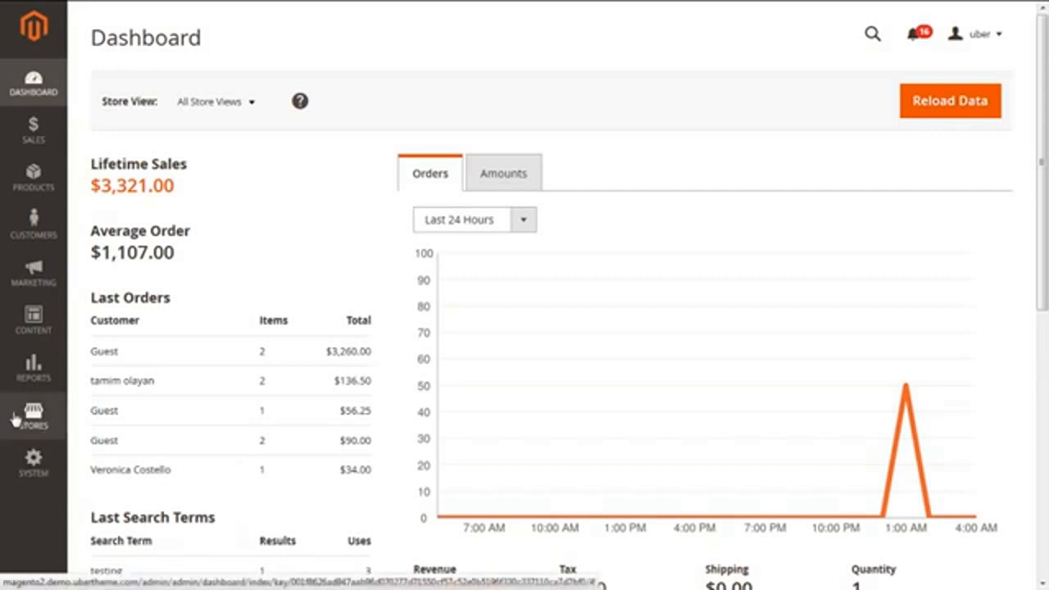
- Navigate from the Dashboard via Stores to the Tax Zones and Rates list
click(32, 416)
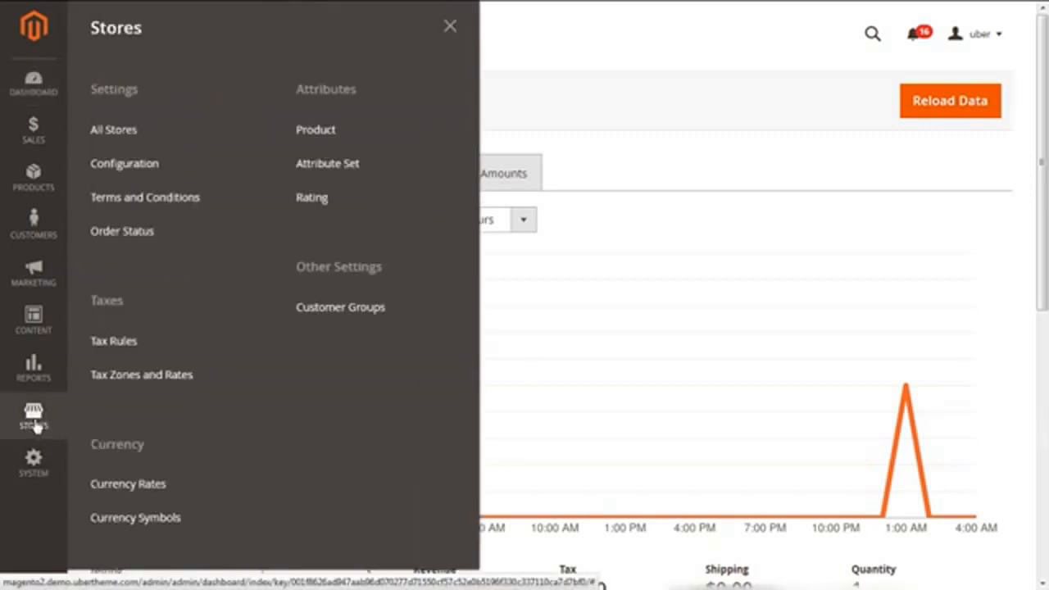
click(141, 374)
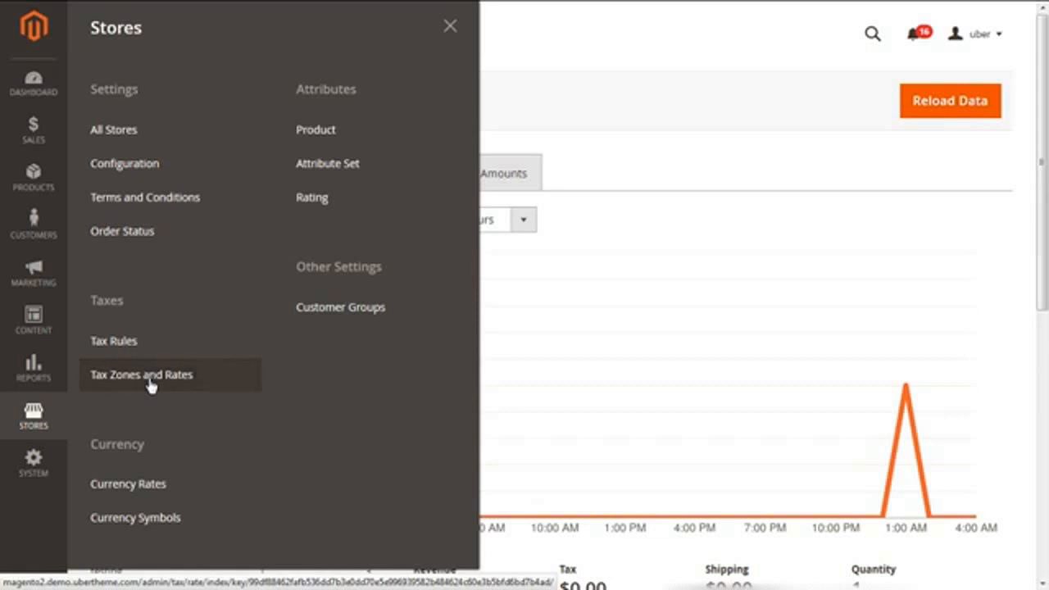
click(141, 374)
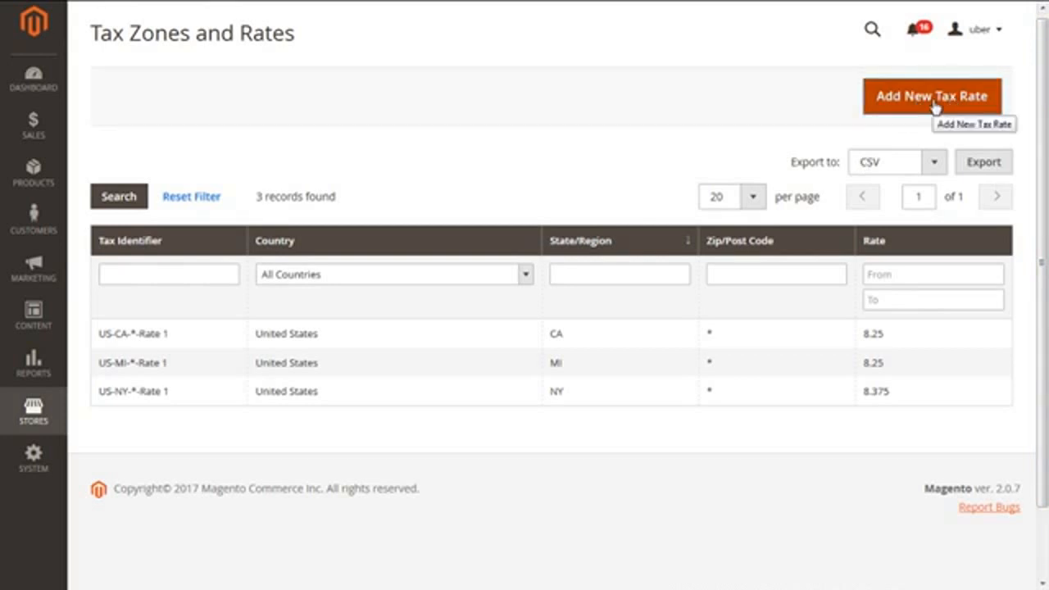
- Start a New Tax Rate form with Country preset to United States
click(931, 95)
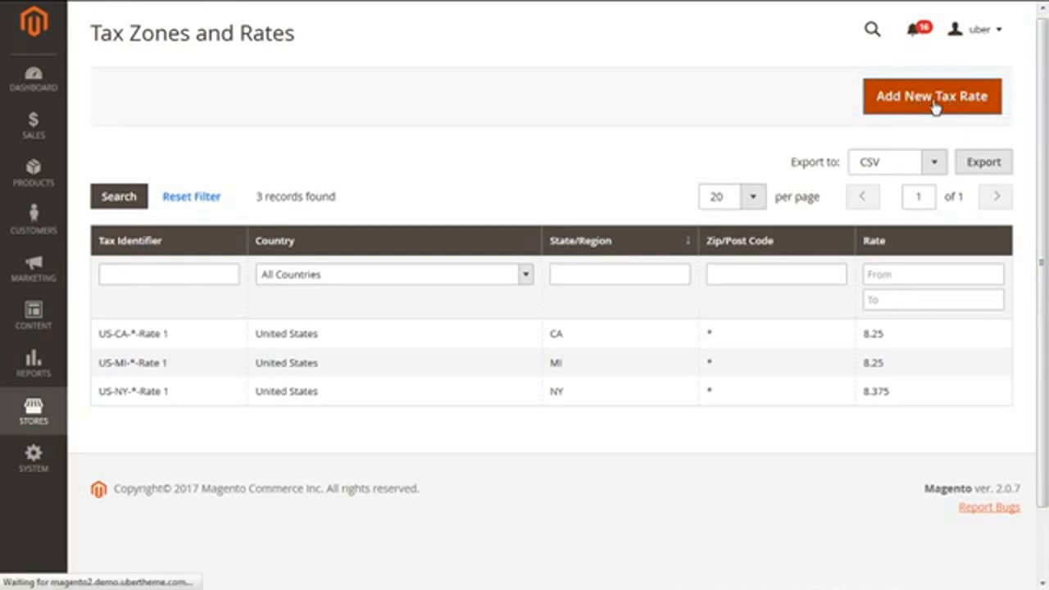
click(932, 95)
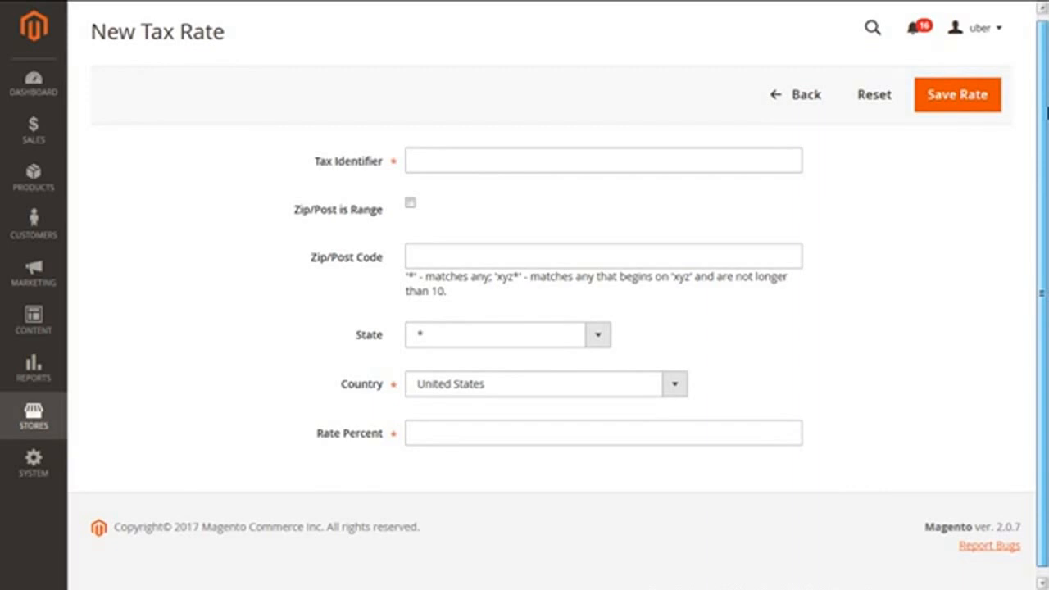
mouse_move(456, 128)
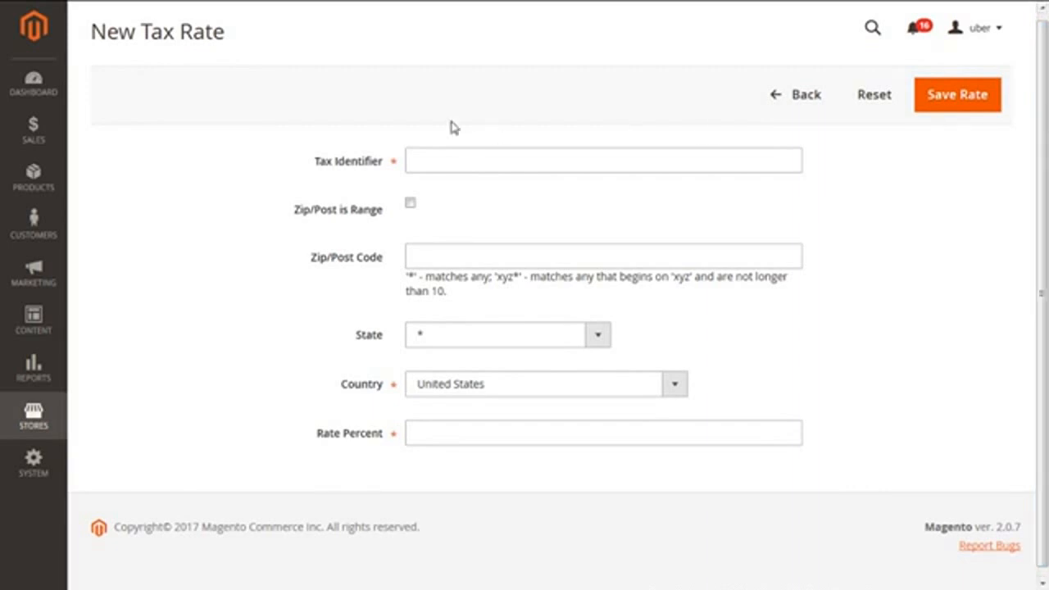
mouse_move(390, 188)
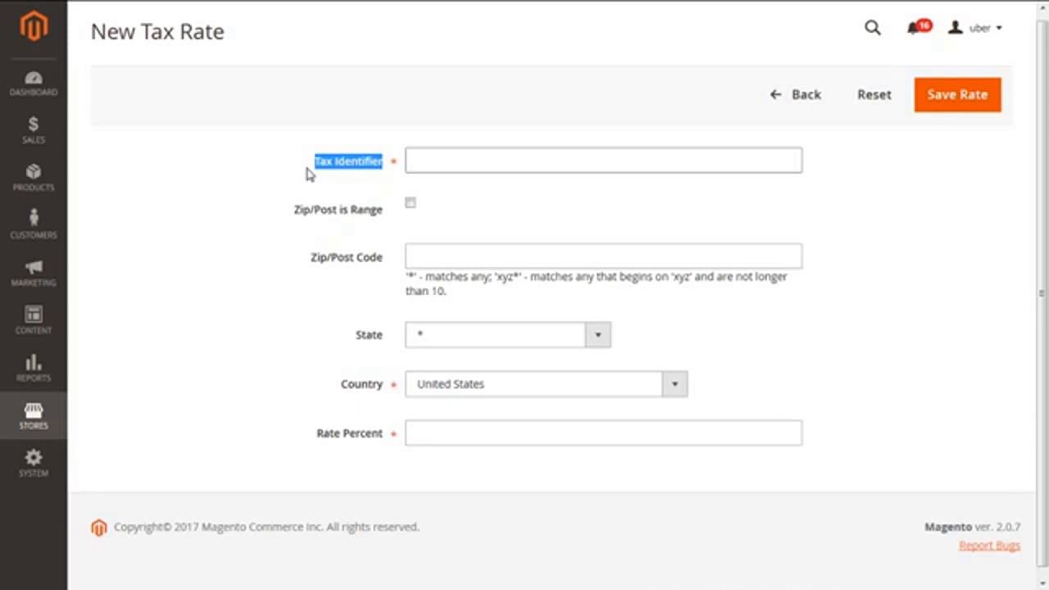
- Enter US_SF_Rate-1 as the Tax Identifier, leaving Zip/Post is Range unchecked
click(604, 161)
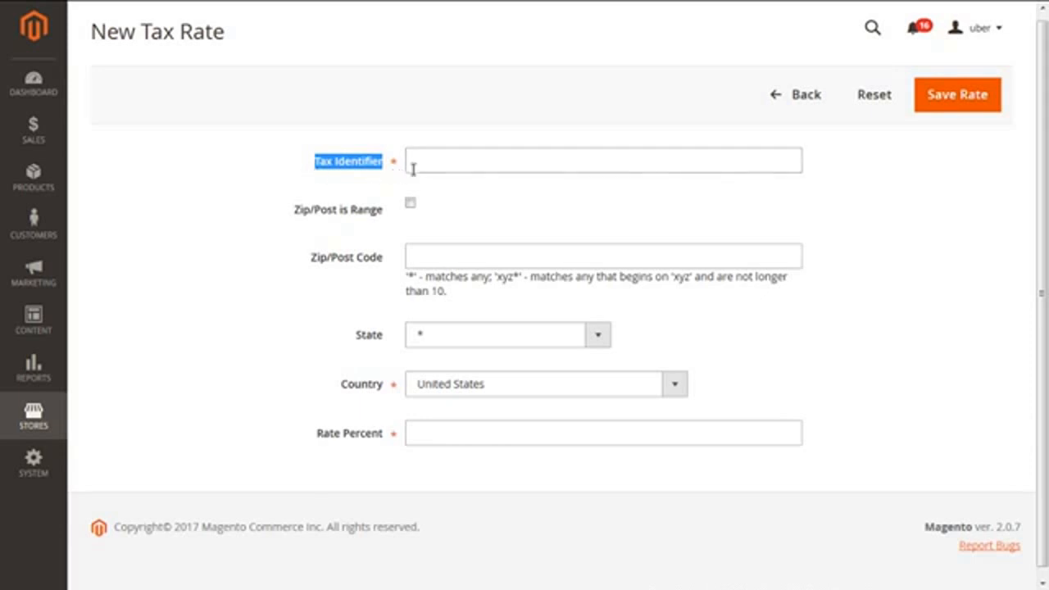
click(604, 160)
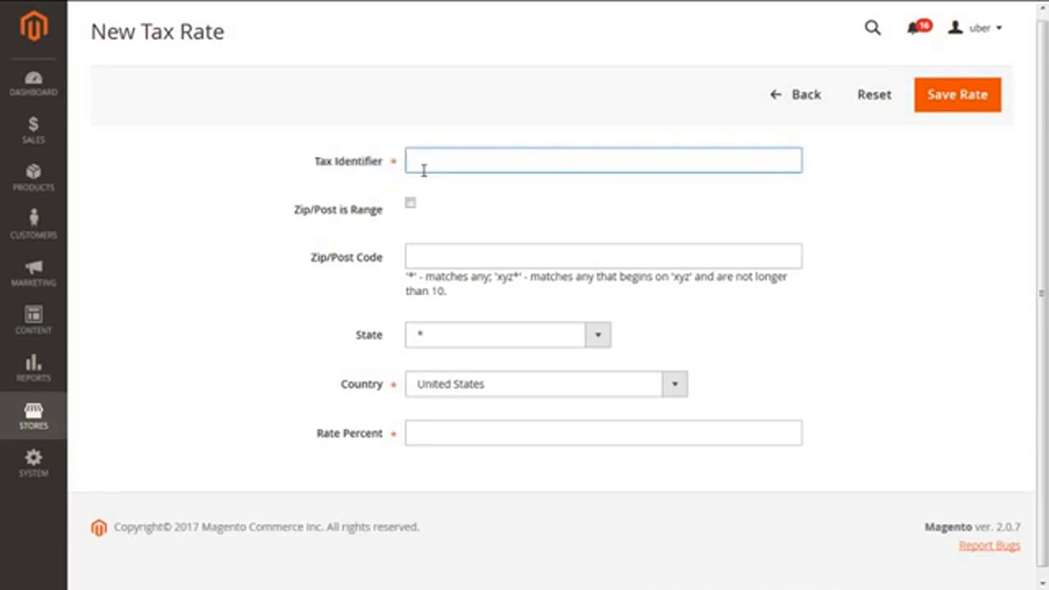
text(US_SF_Rate)
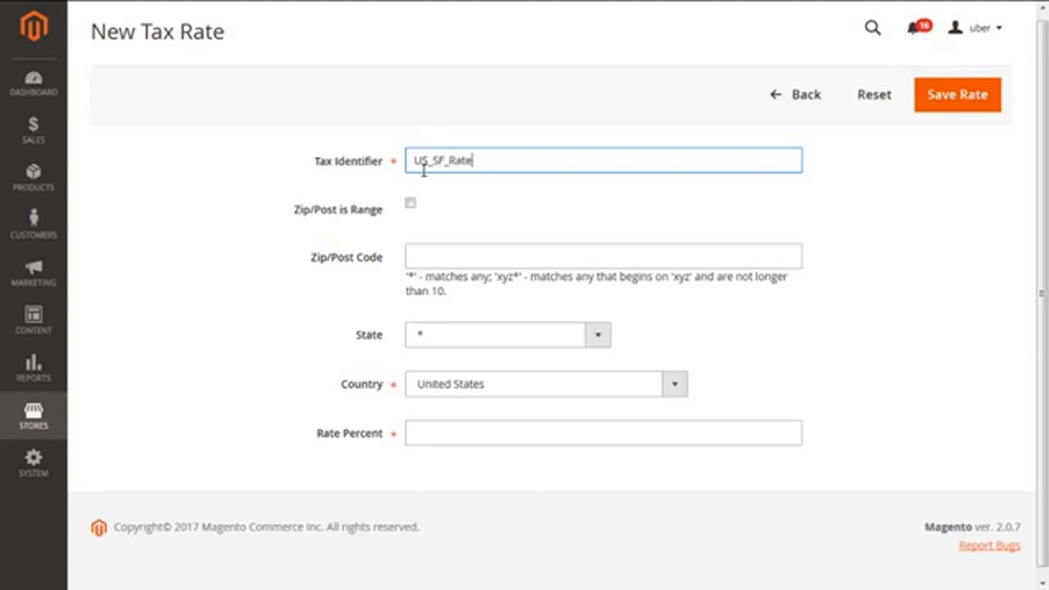
text(-1)
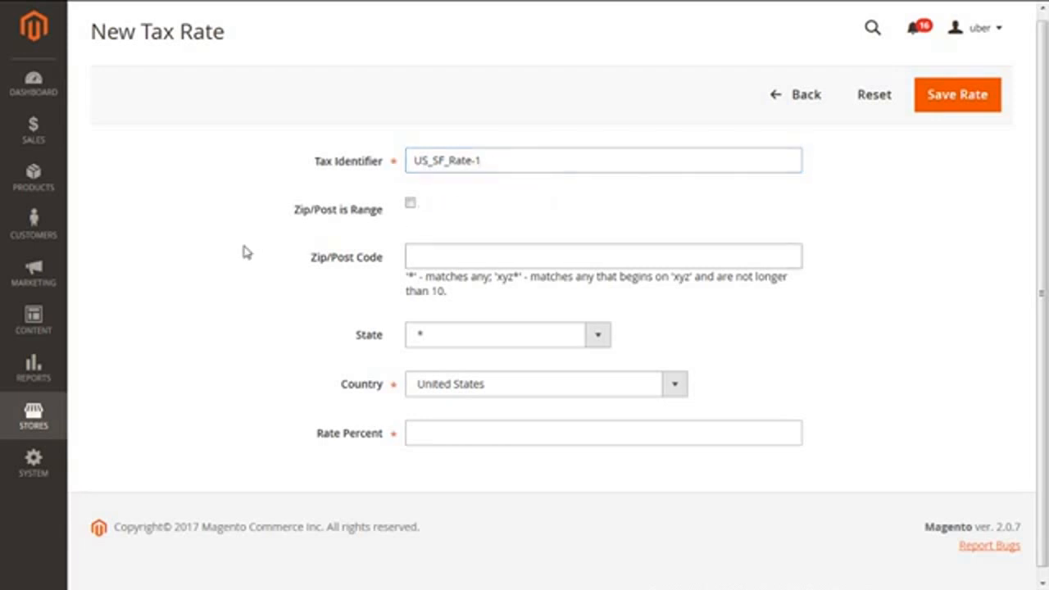
double_click(338, 210)
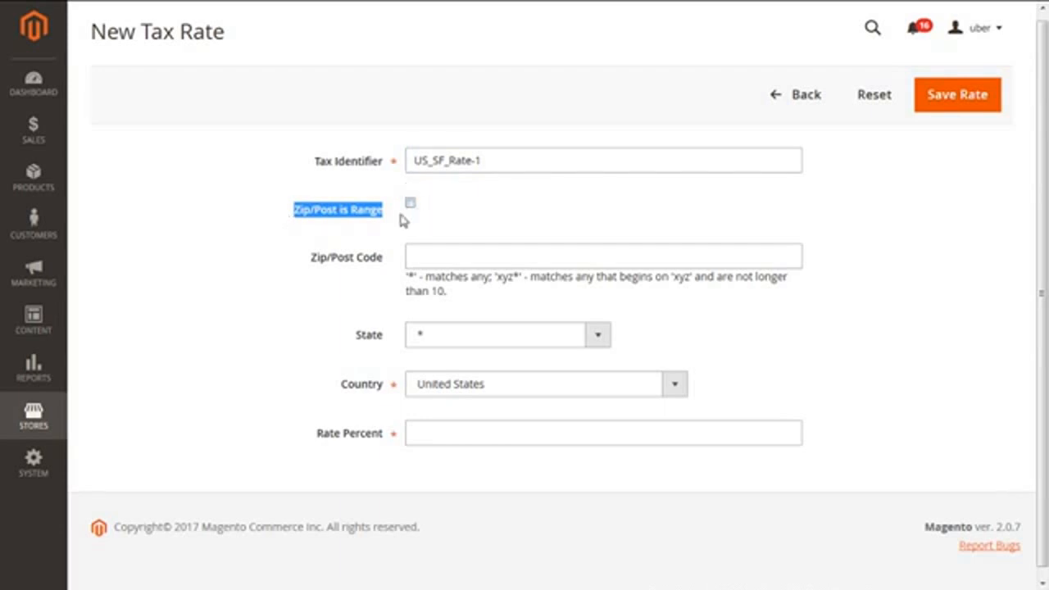
mouse_move(413, 216)
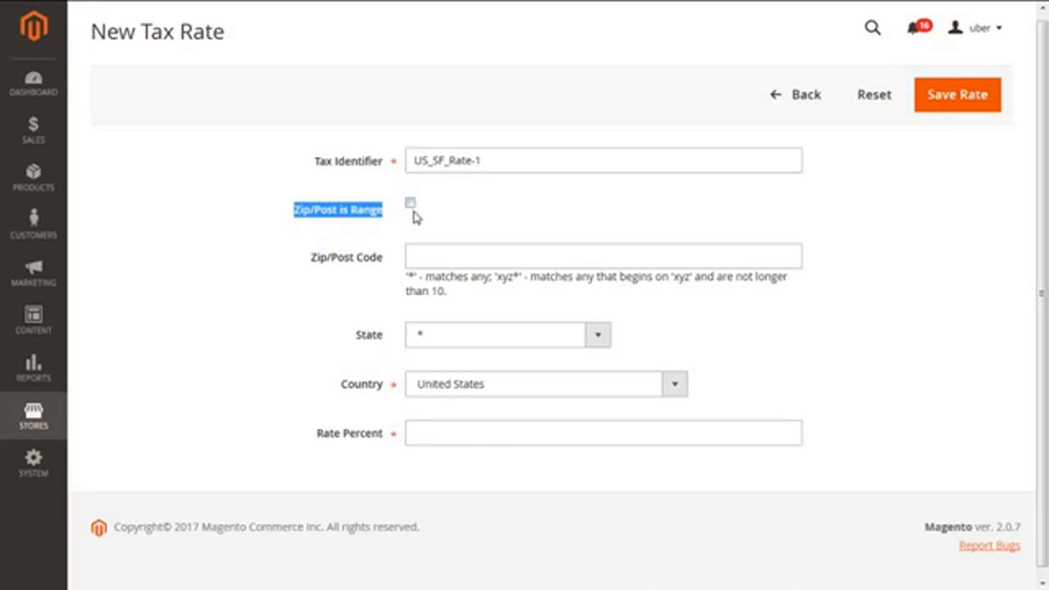
click(410, 204)
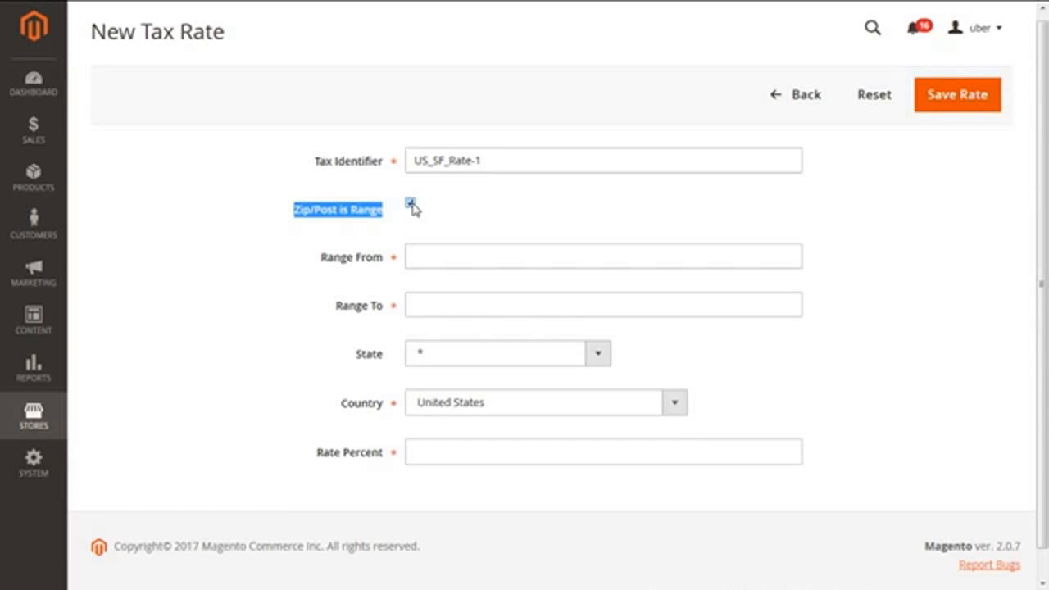
click(410, 203)
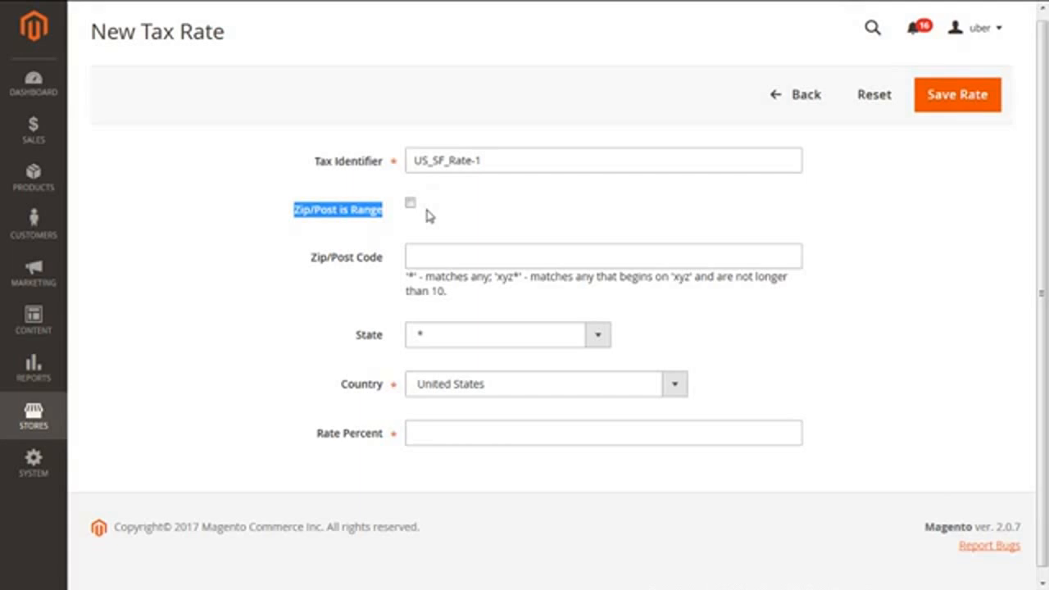
mouse_move(389, 263)
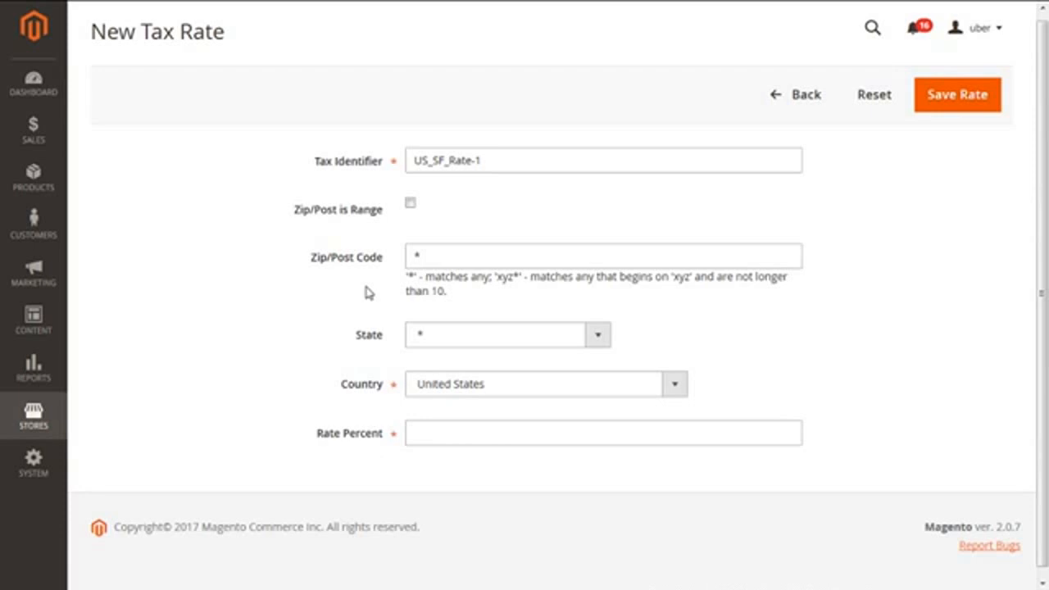
- Enable Zip/Post is Range with Range From 94109 and Range To 95101
click(603, 256)
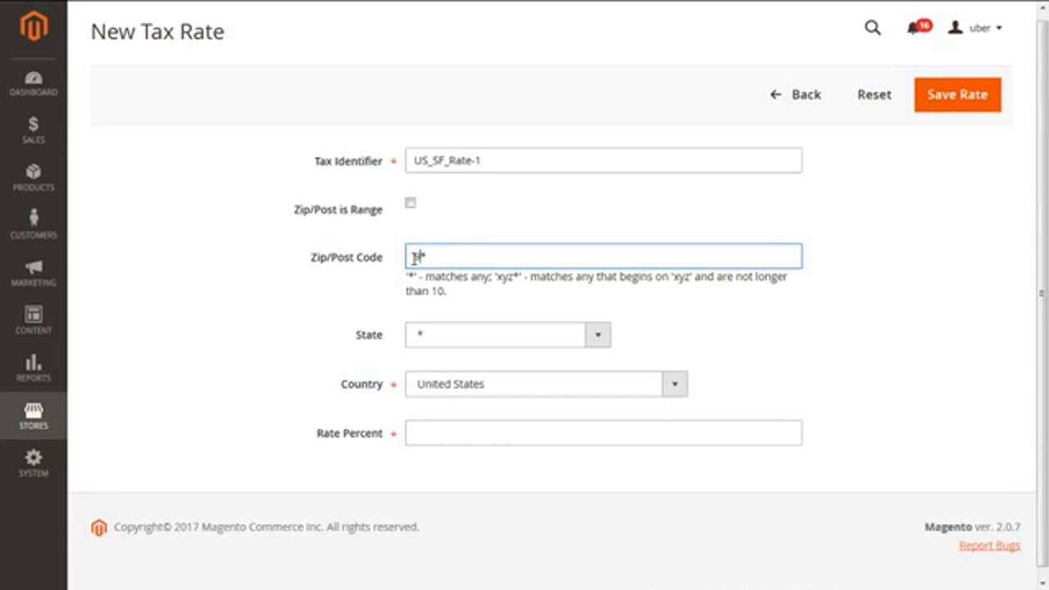
text(94109)
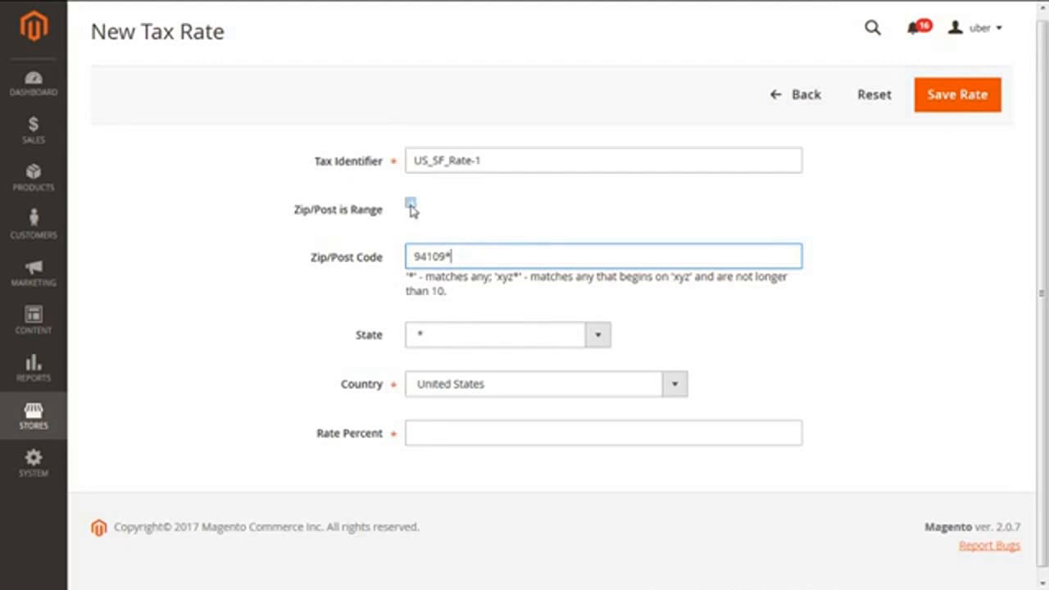
click(410, 204)
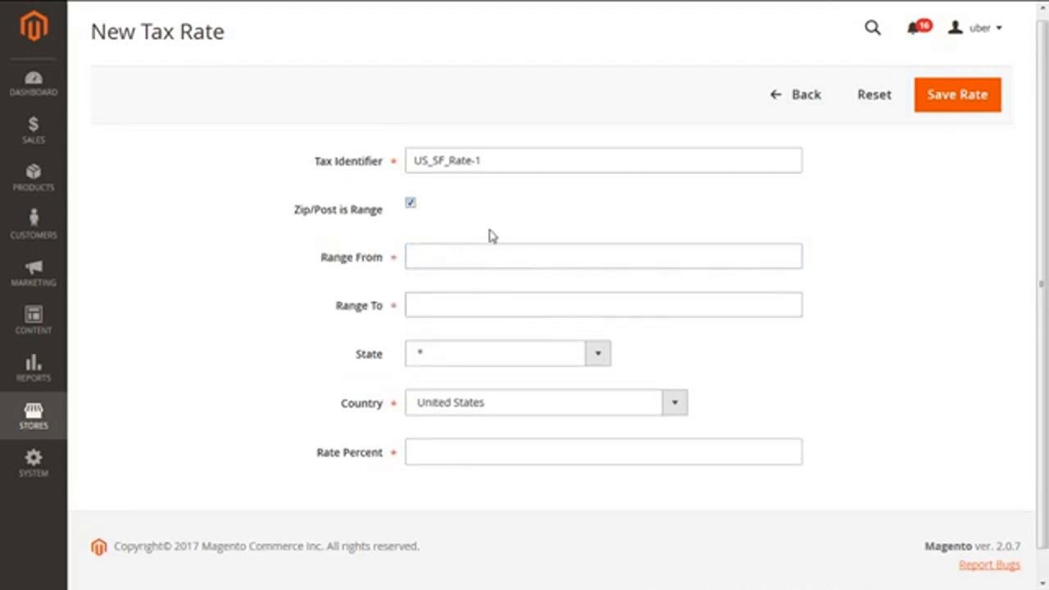
click(604, 255)
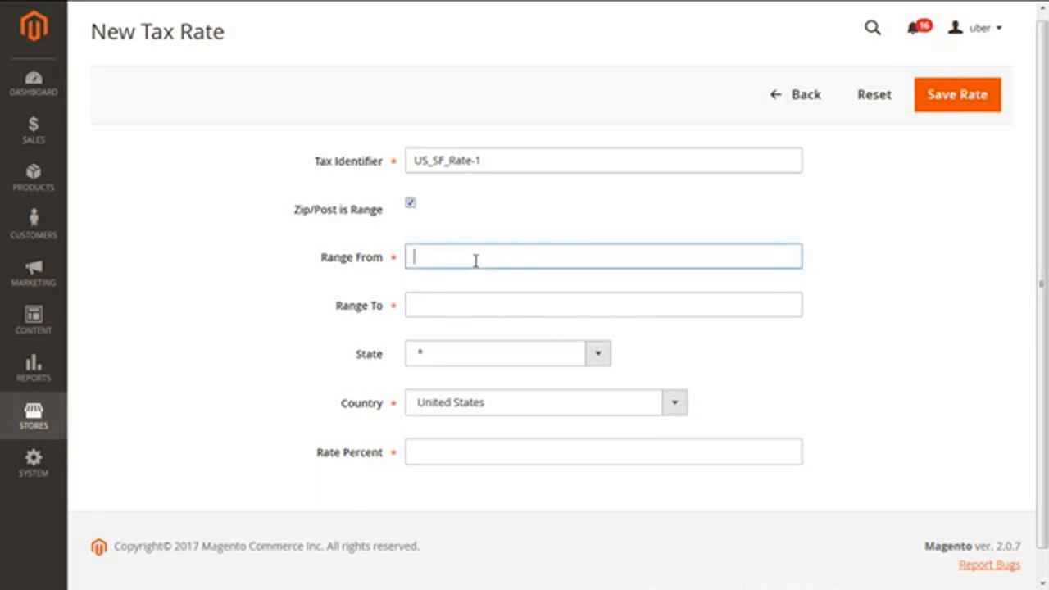
text(9419)
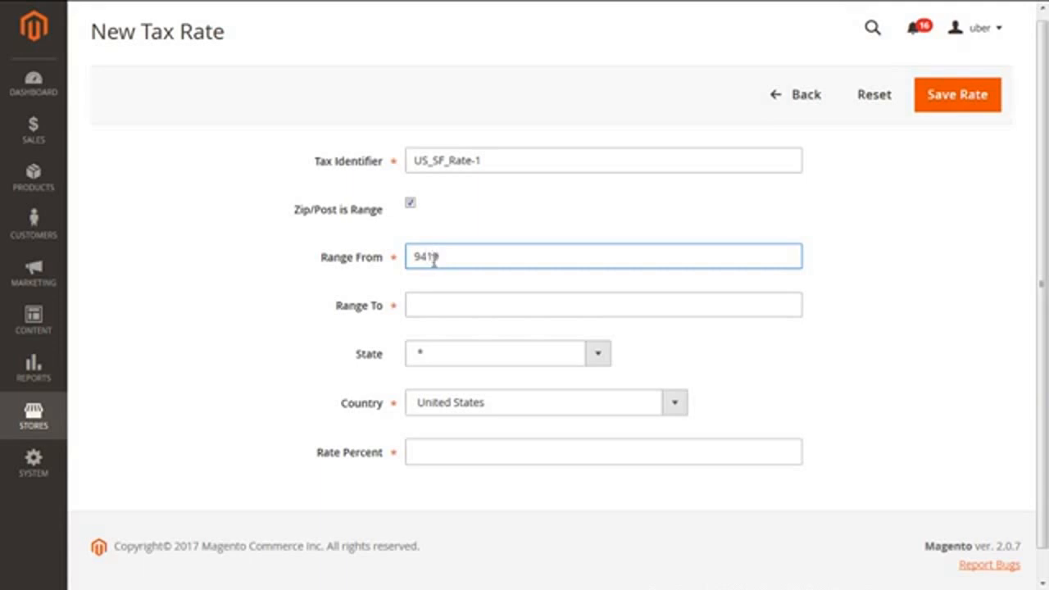
text(09)
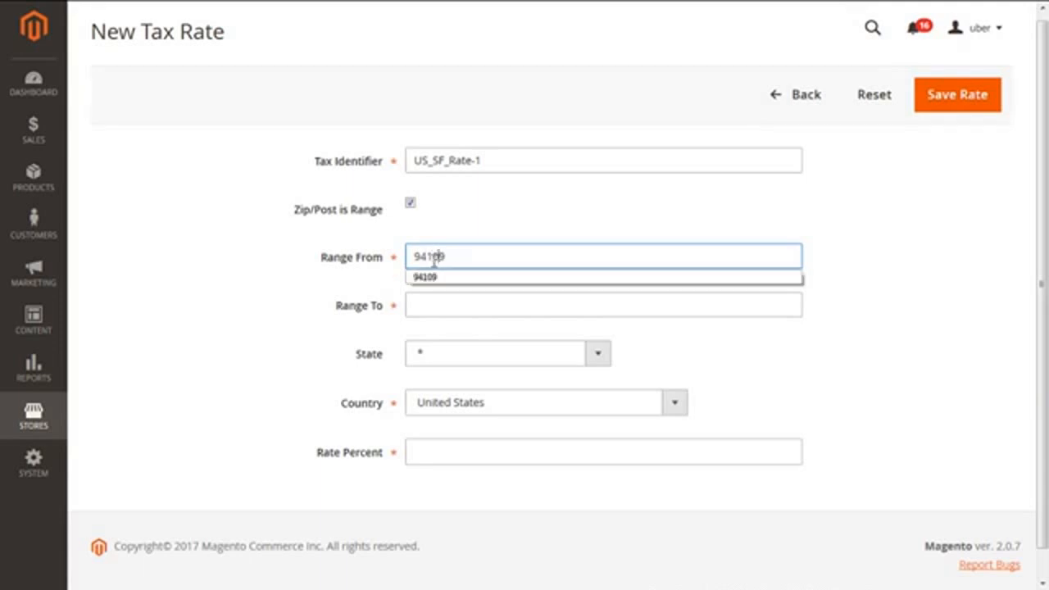
click(604, 303)
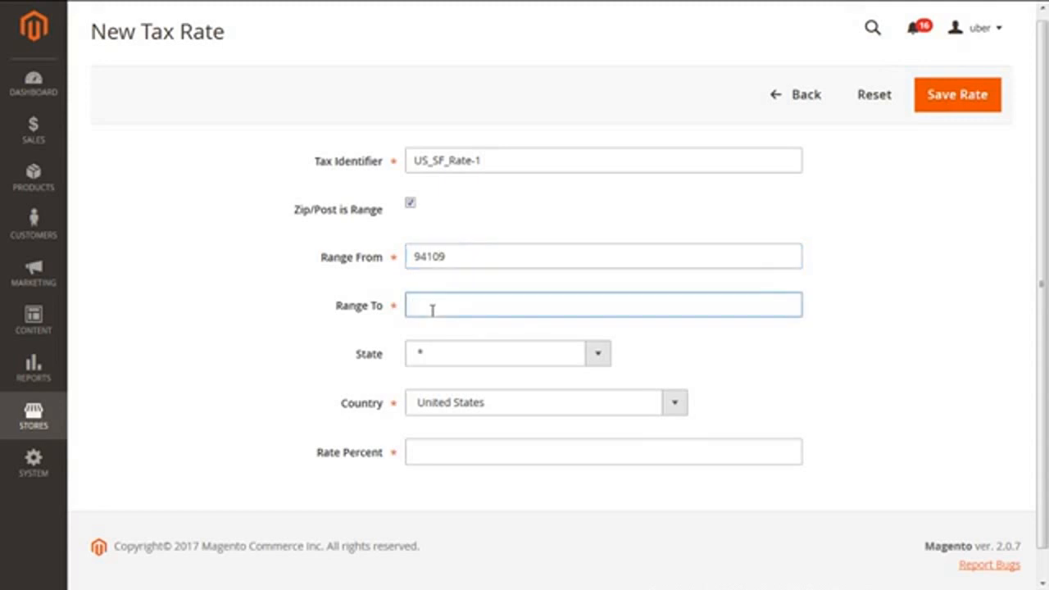
text(95101)
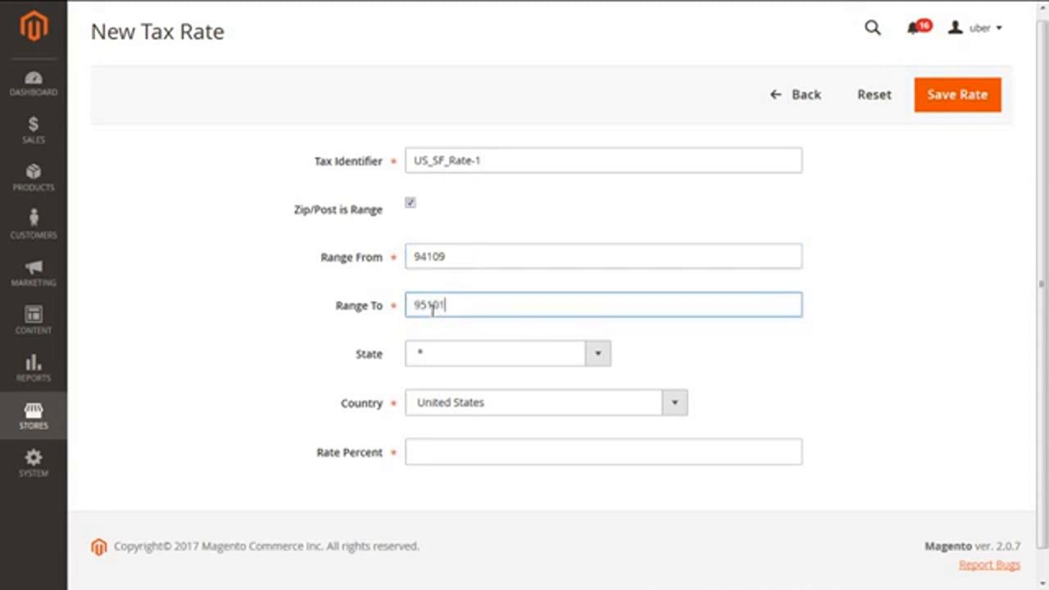
mouse_move(495, 213)
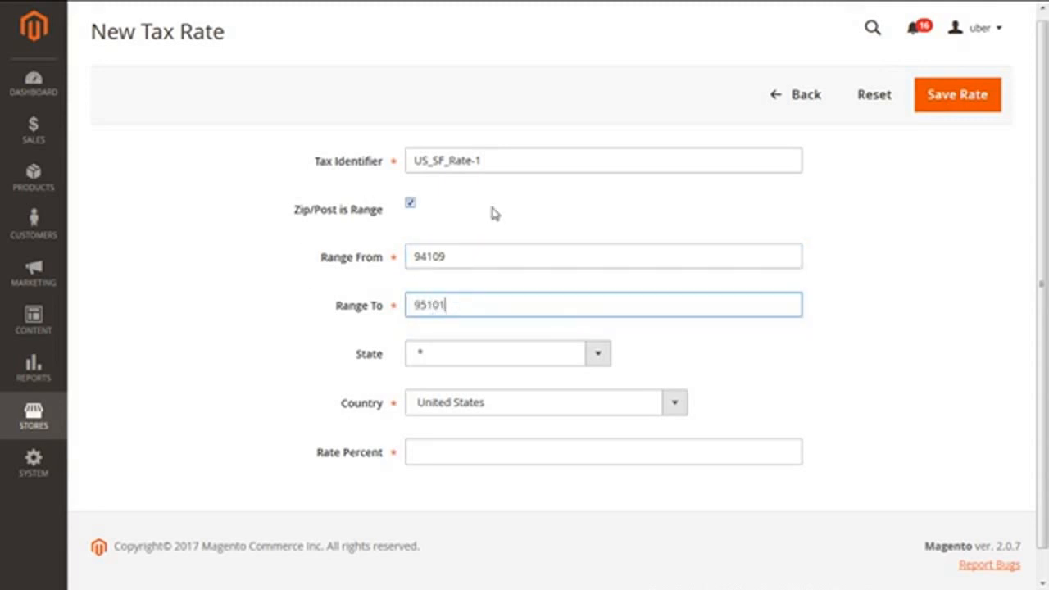
mouse_move(531, 212)
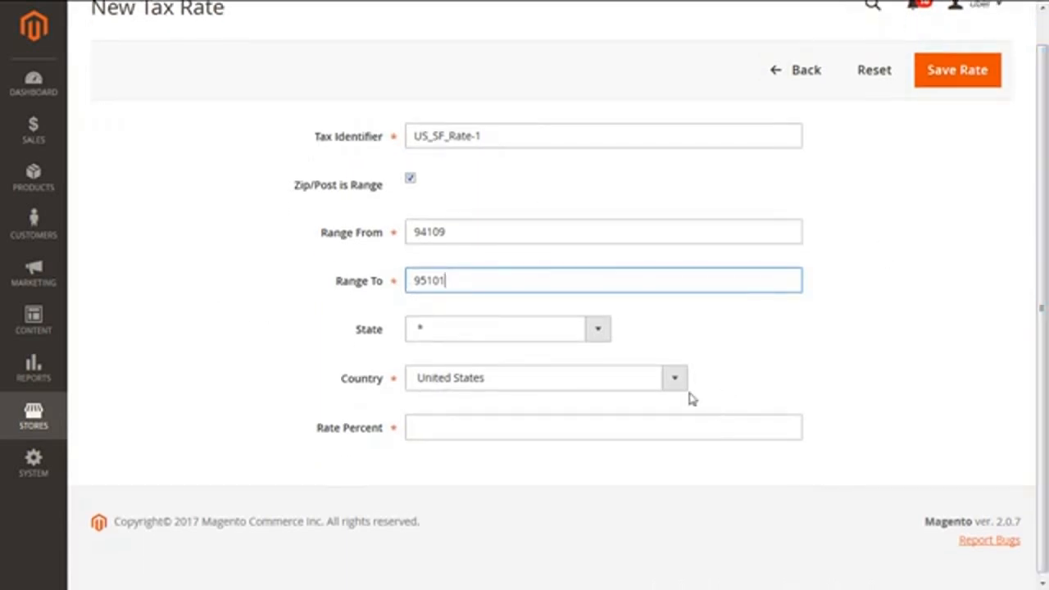
- Keep United States as Country and choose California as the State
click(676, 377)
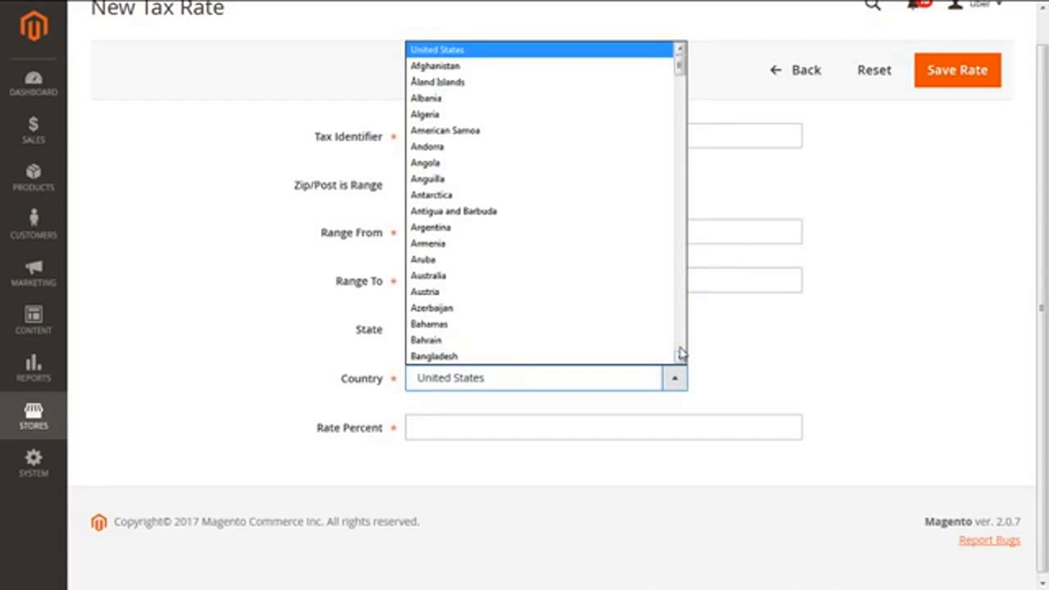
scroll(down, 3)
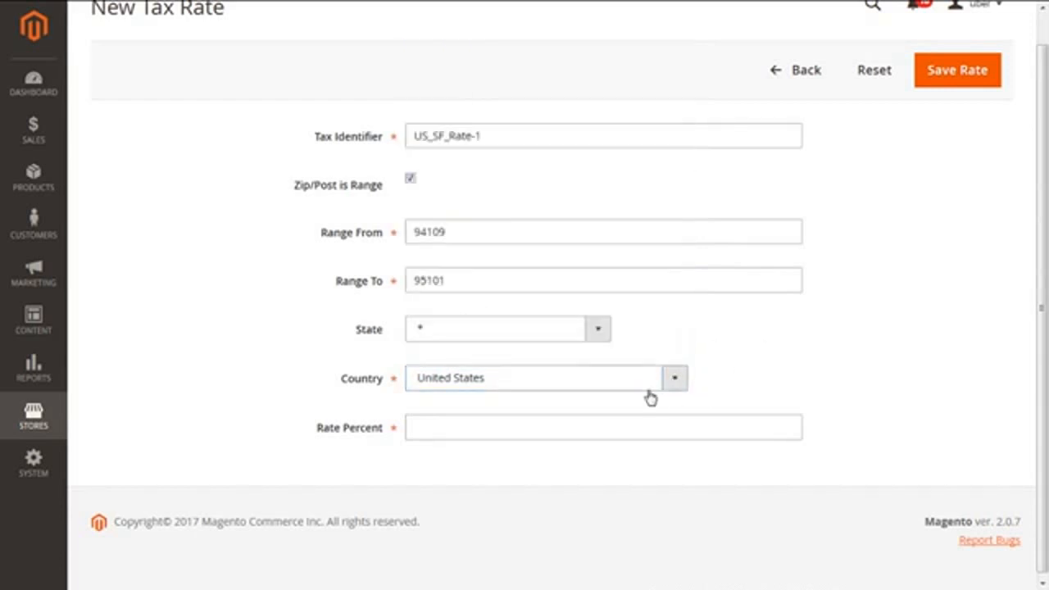
mouse_move(549, 351)
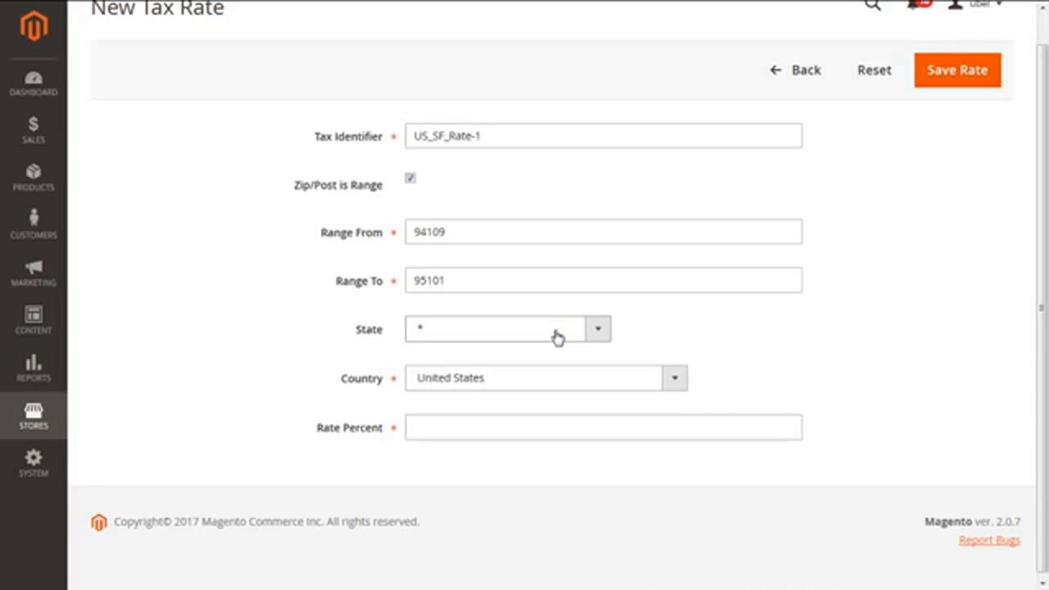
click(507, 328)
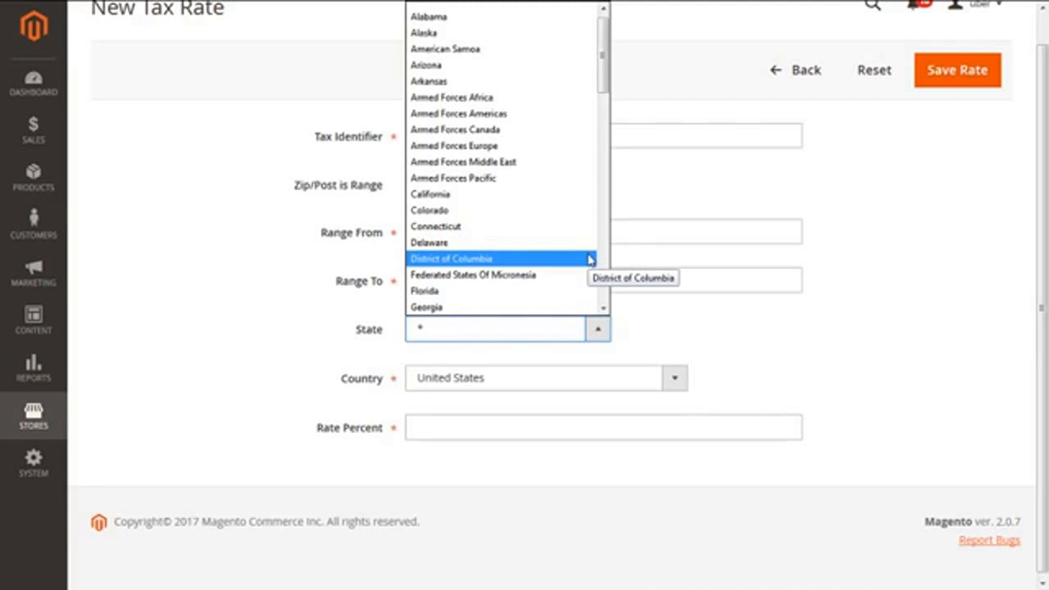
mouse_move(426, 309)
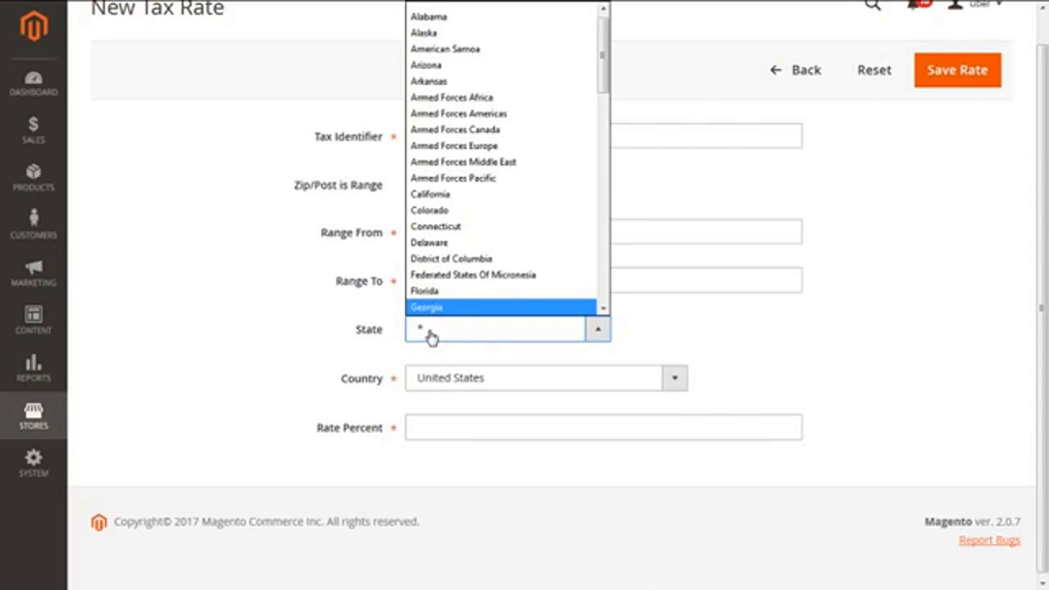
mouse_move(472, 292)
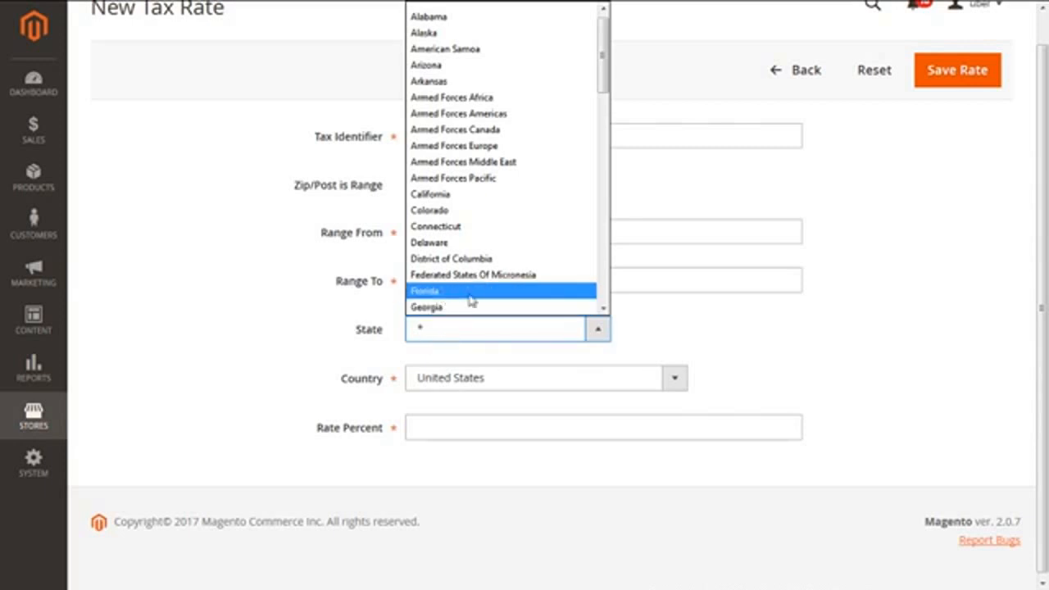
scroll(down, 3)
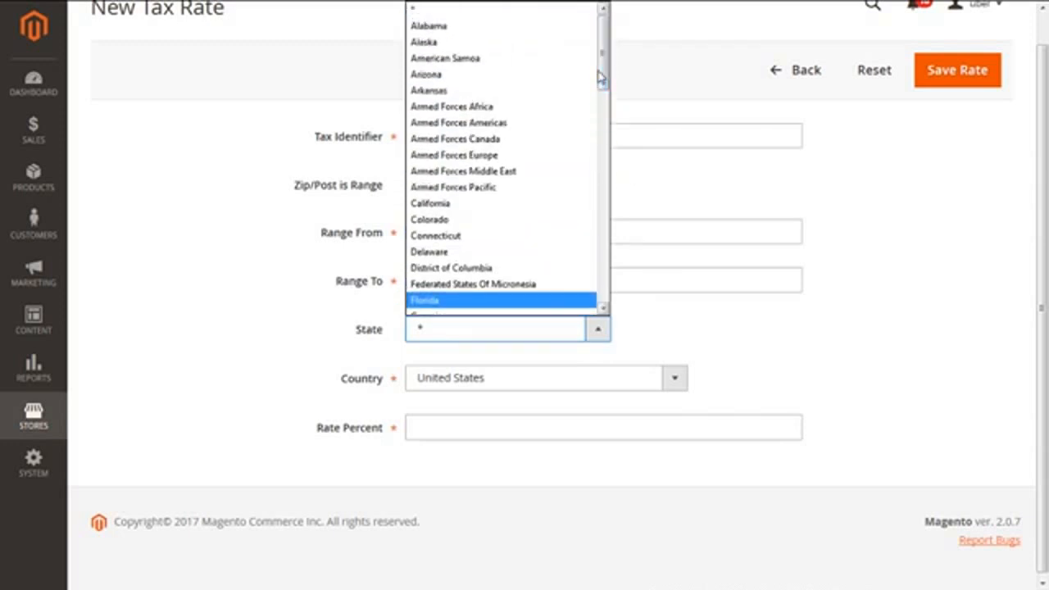
click(429, 204)
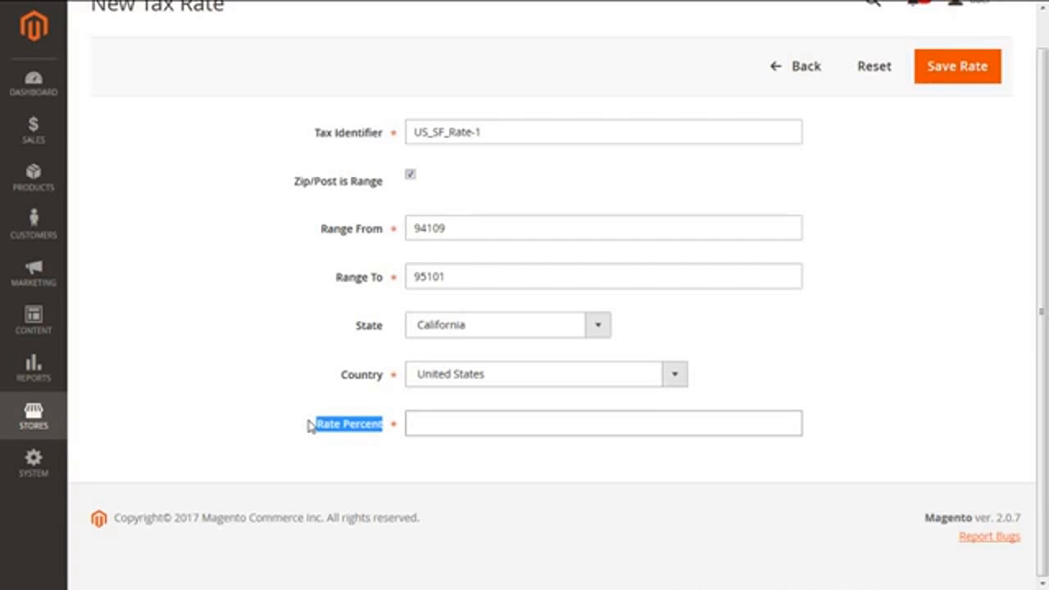
- Set Rate Percent to 9.50 and save the new tax rate
click(603, 423)
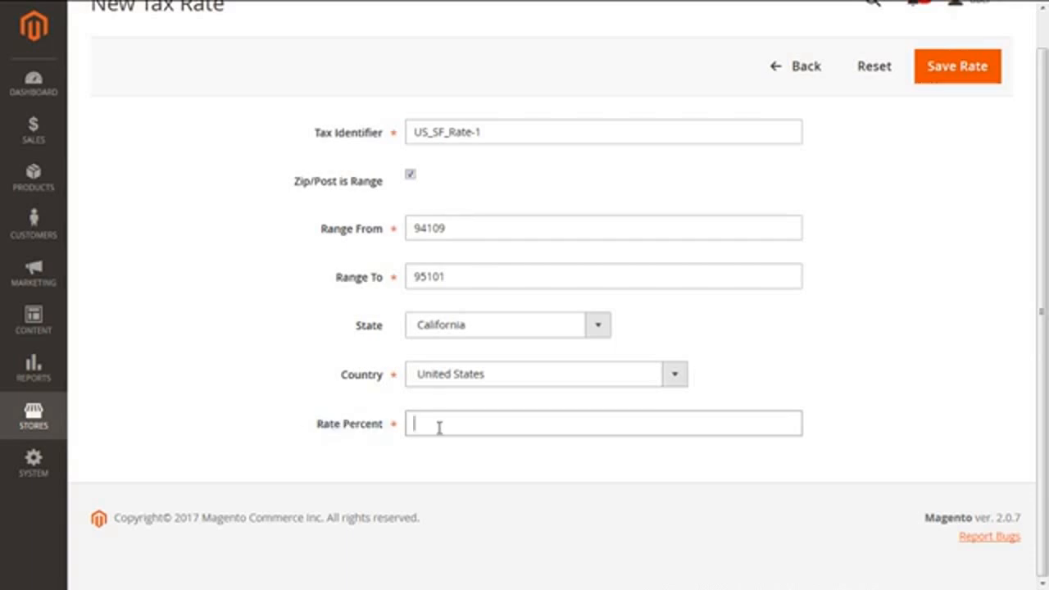
text(950)
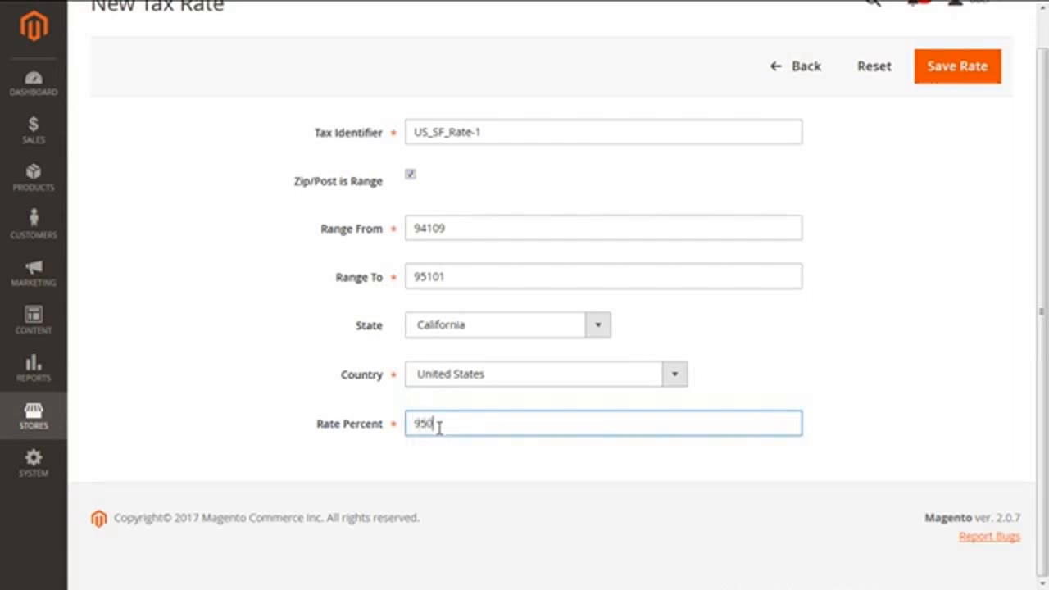
key(Backspace)
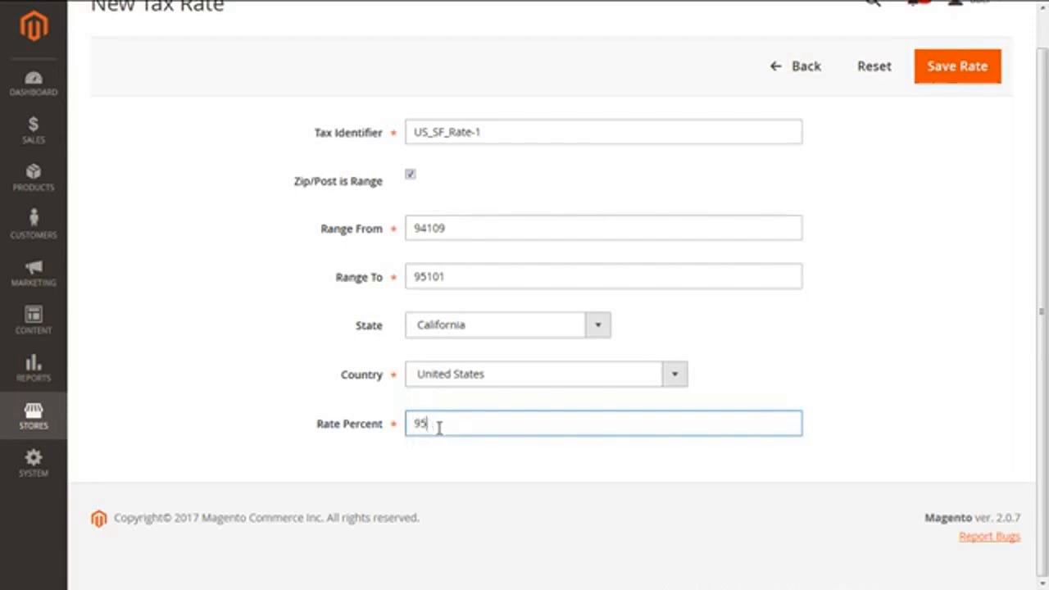
text(.50)
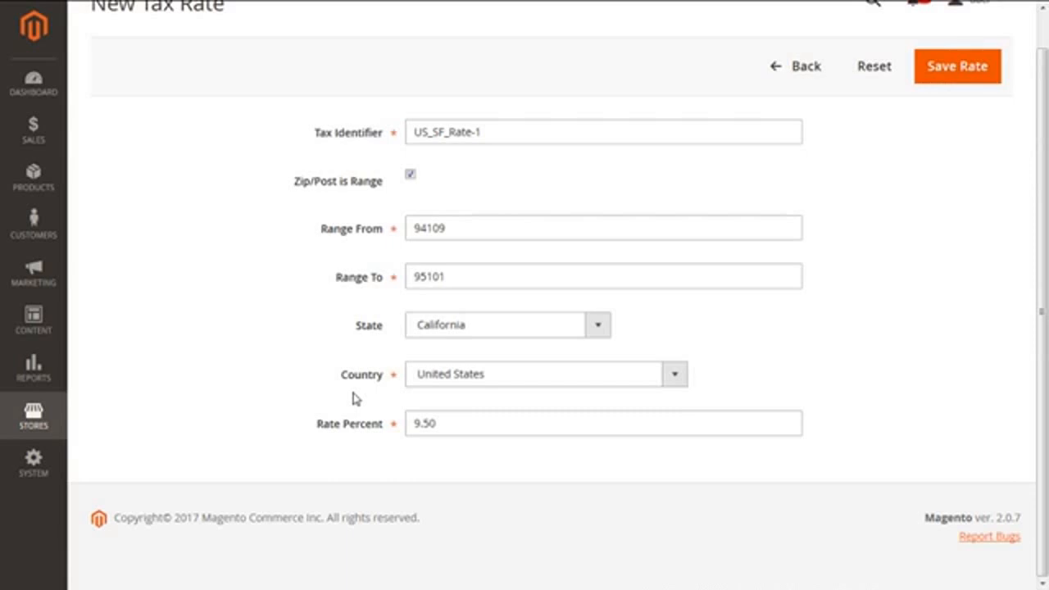
mouse_move(957, 65)
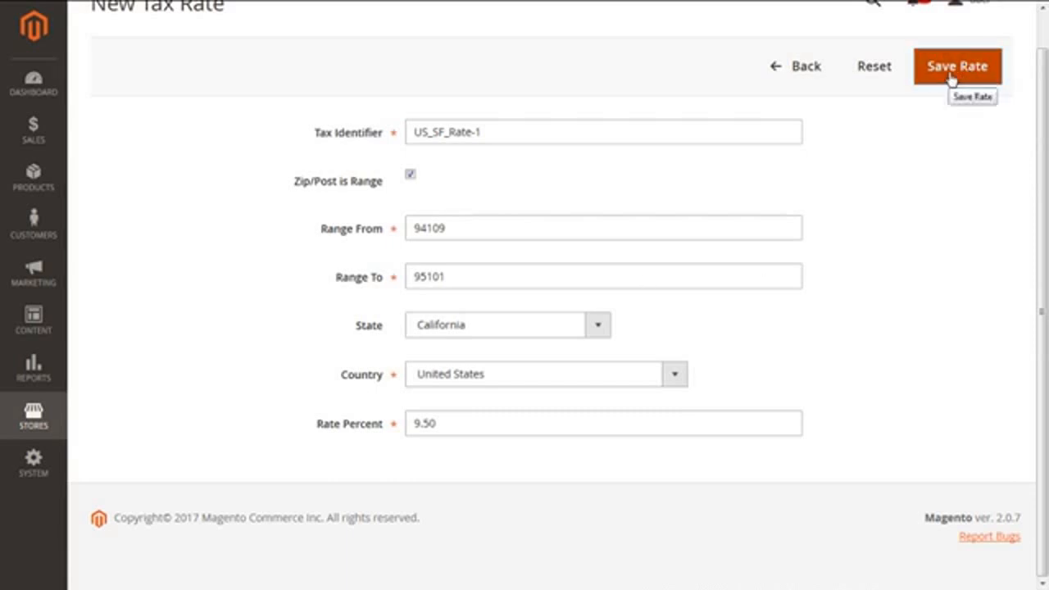
click(957, 66)
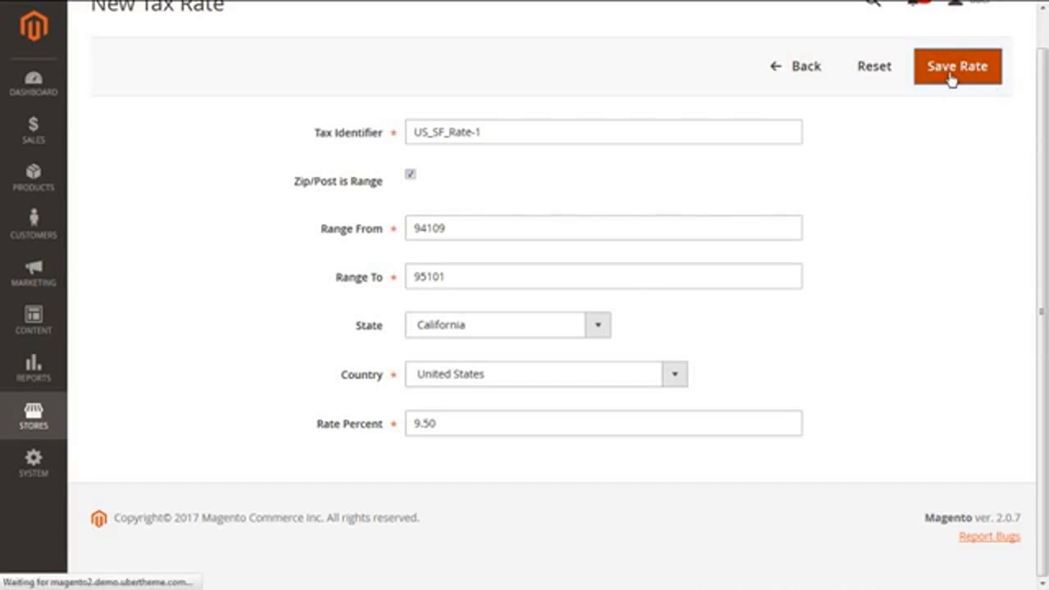
click(957, 66)
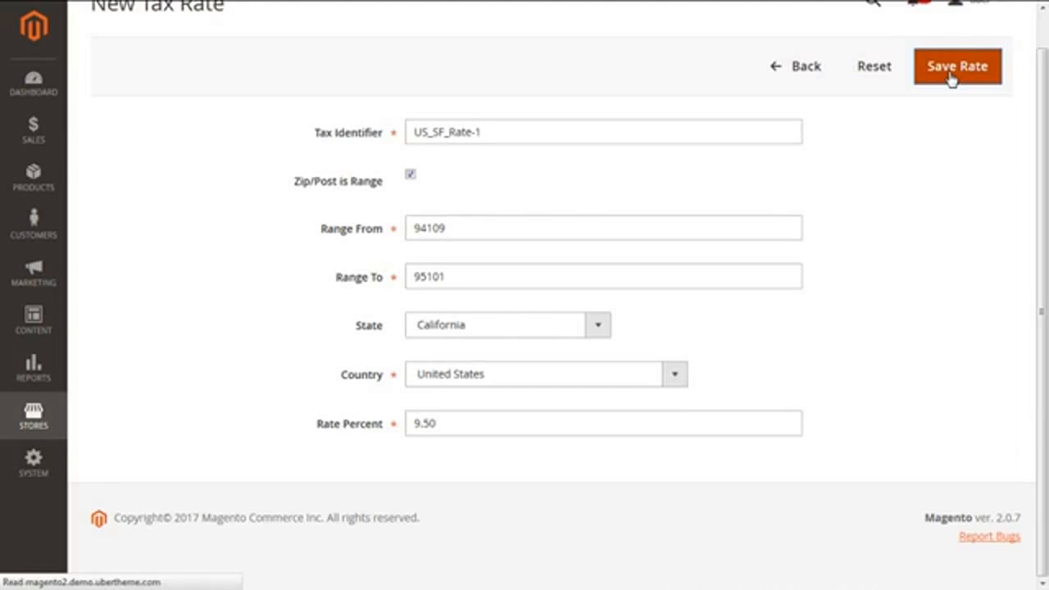
click(957, 65)
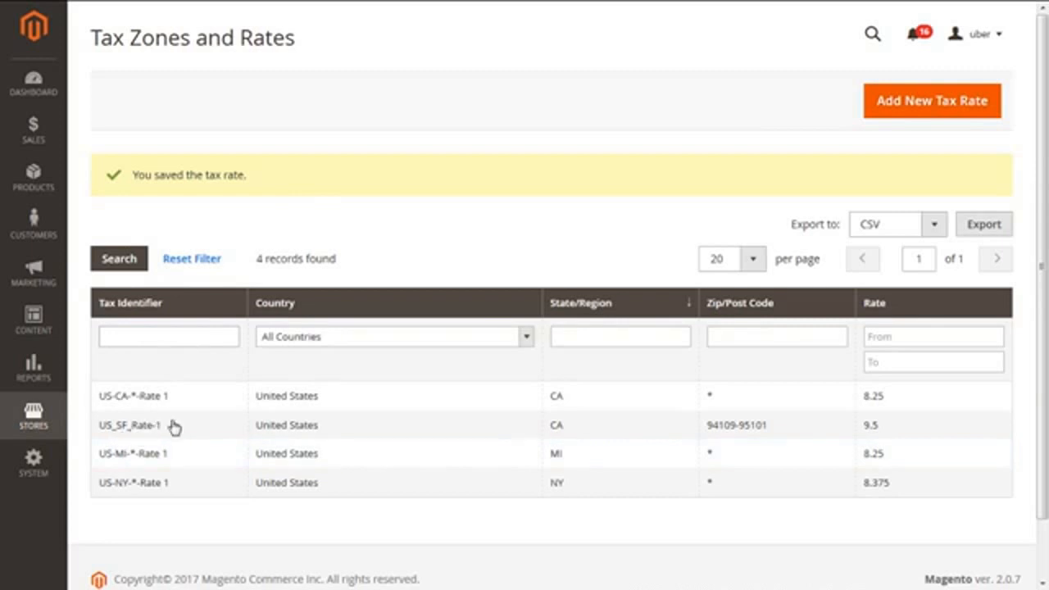
mouse_move(777, 436)
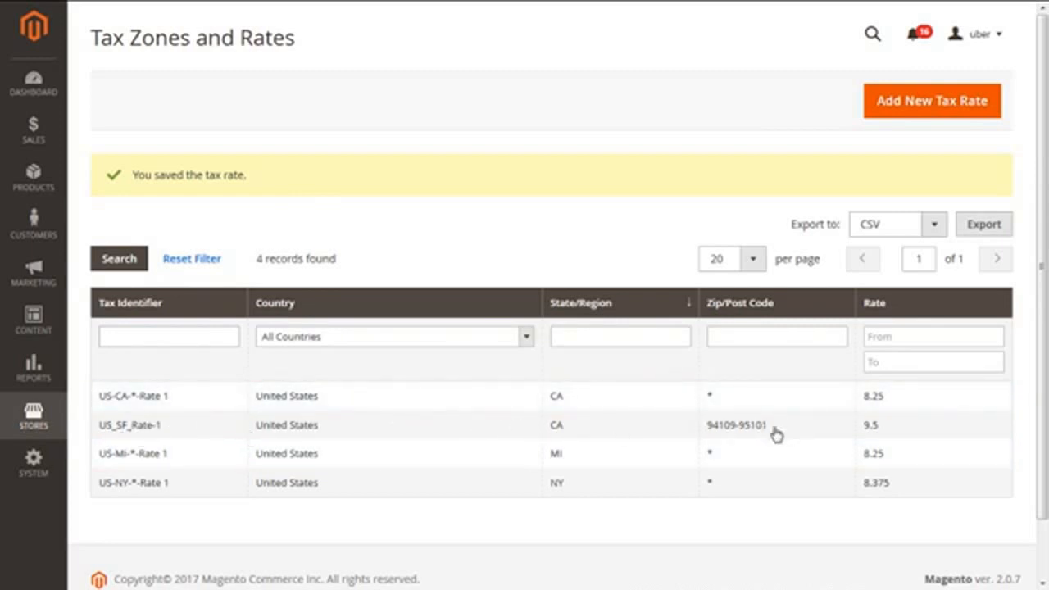
mouse_move(741, 427)
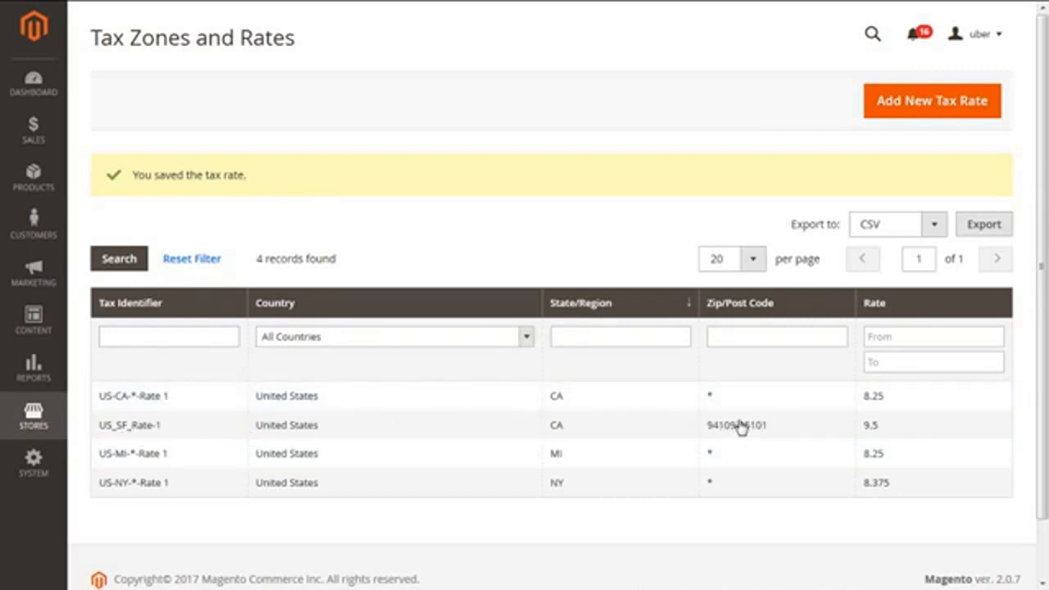
mouse_move(869, 433)
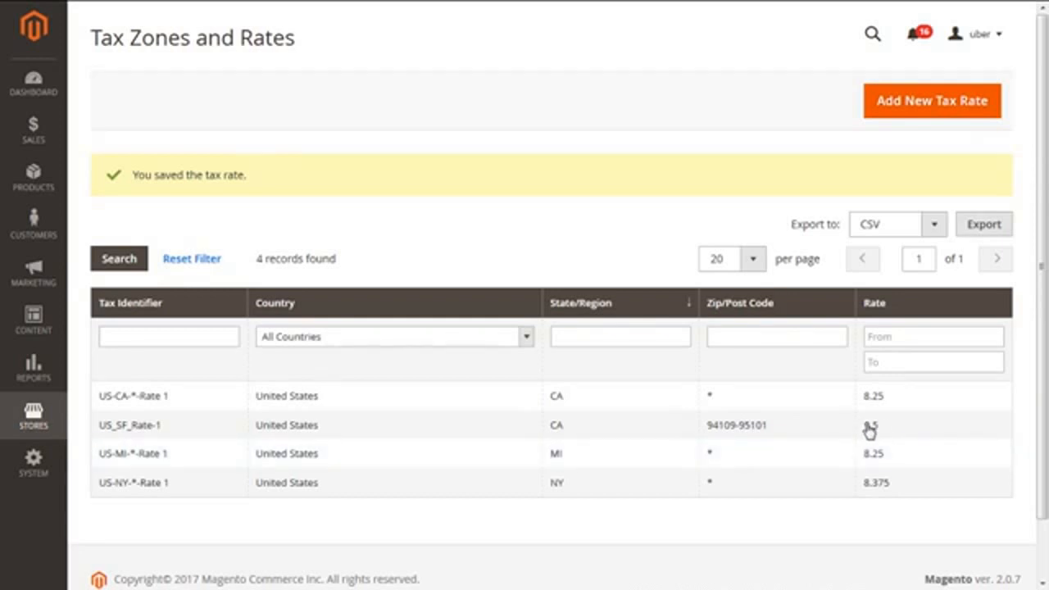
mouse_move(871, 426)
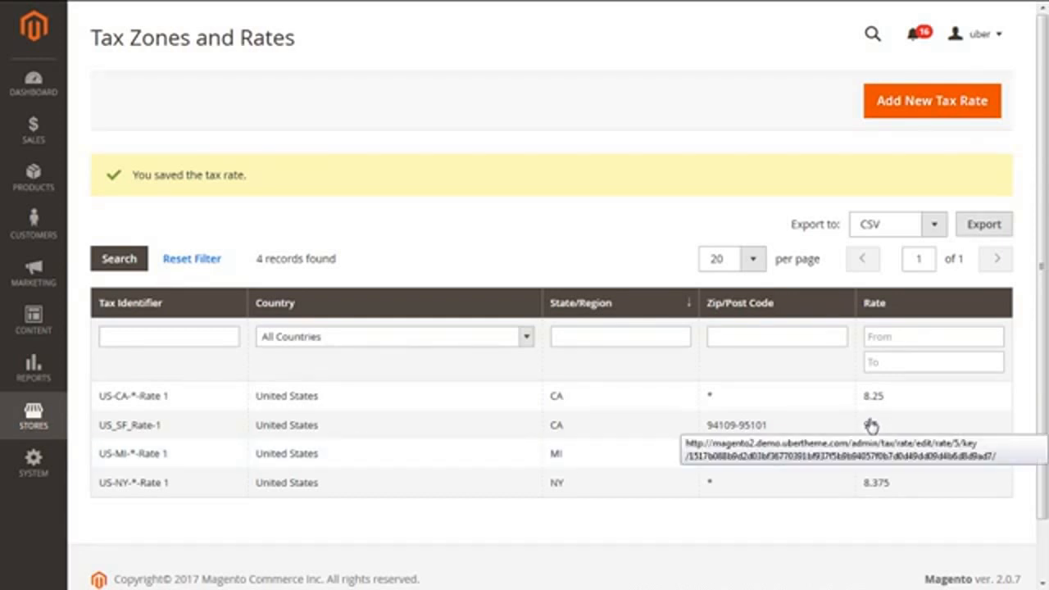
mouse_move(873, 426)
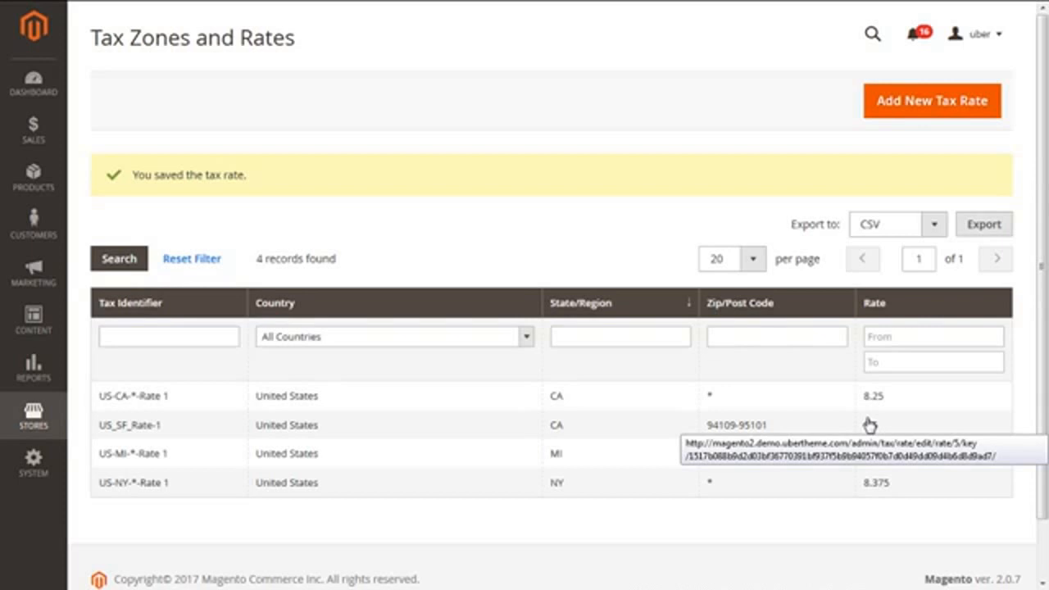